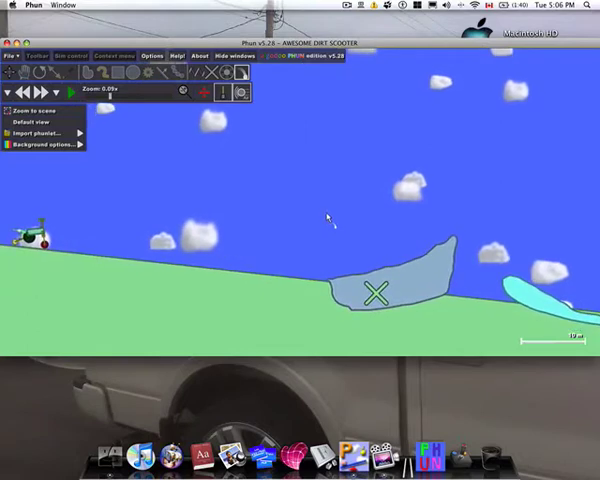
pyautogui.moveTo(232, 162)
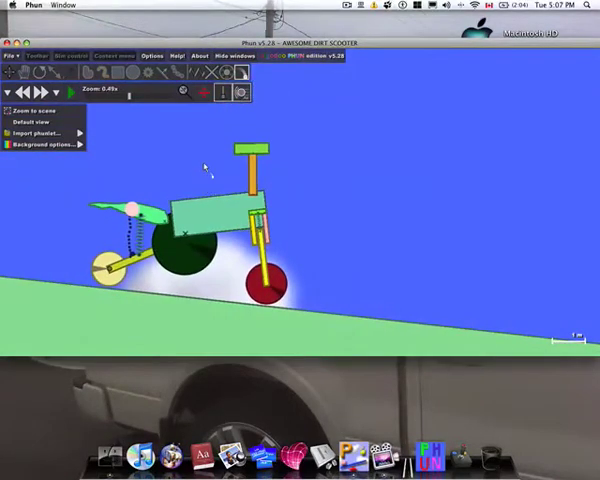
pyautogui.moveTo(184, 120)
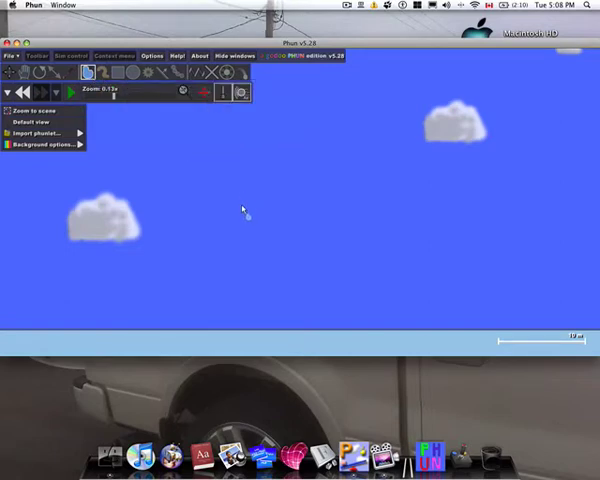
# Sketch a freehand yellow-green polygon shaped like a 2 in the empty sky
pyautogui.moveTo(244, 208); pyautogui.dragTo(248, 258)
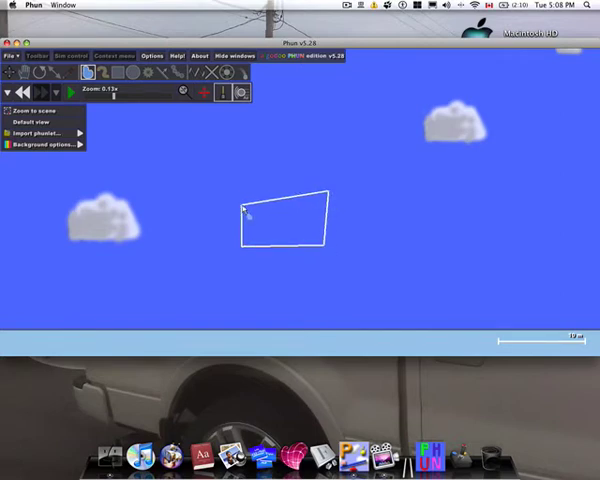
pyautogui.moveTo(244, 204); pyautogui.dragTo(218, 258)
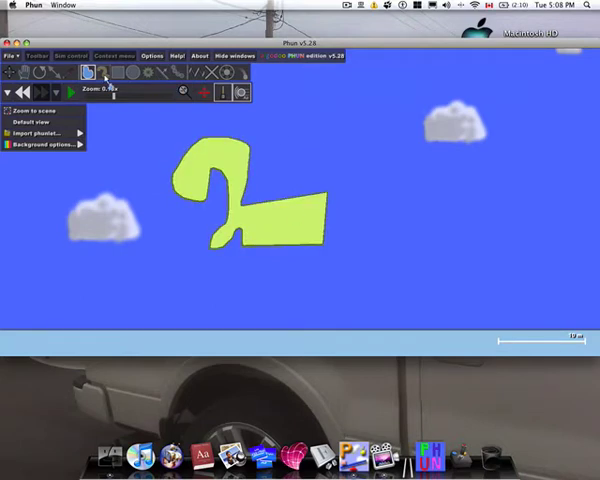
pyautogui.click(98, 76)
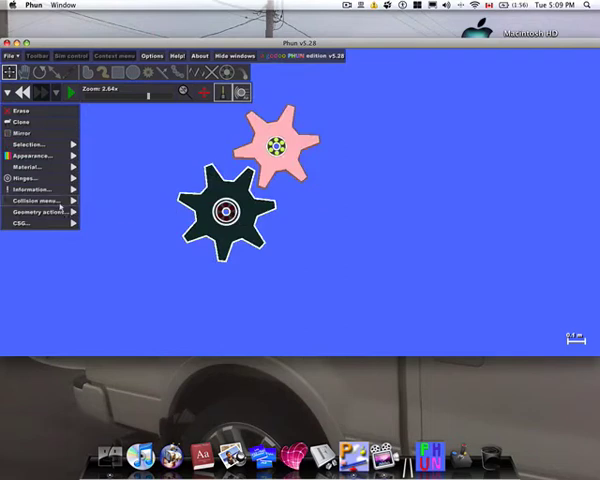
# Add hinges at the gear centres so the pink and dark gears turn on axles
pyautogui.click(28, 176)
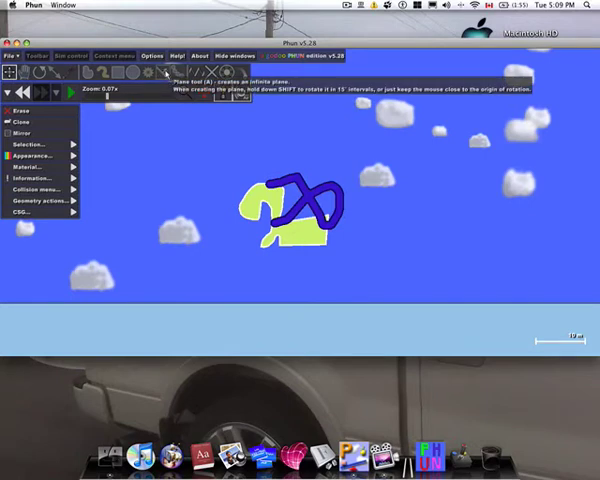
pyautogui.moveTo(176, 70)
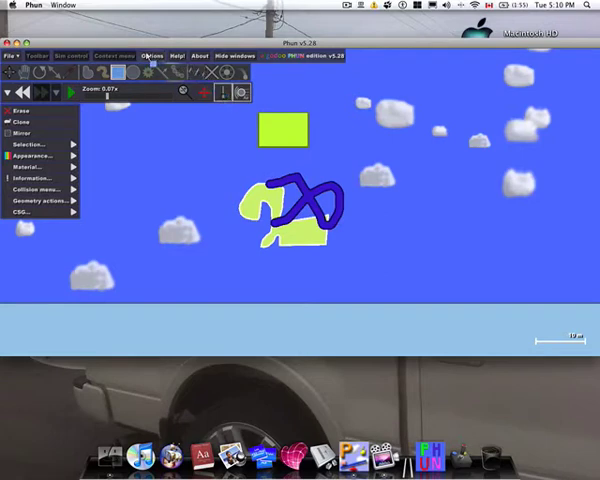
pyautogui.moveTo(196, 72)
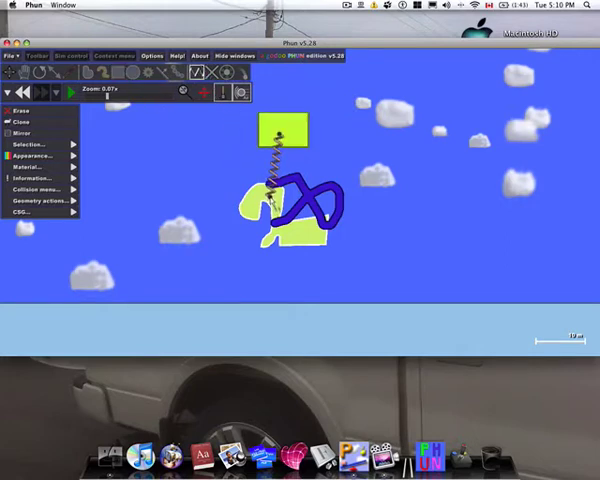
# Review the polygon's Appearance settings, then bring up the spring's strength and damping settings
pyautogui.click(44, 156)
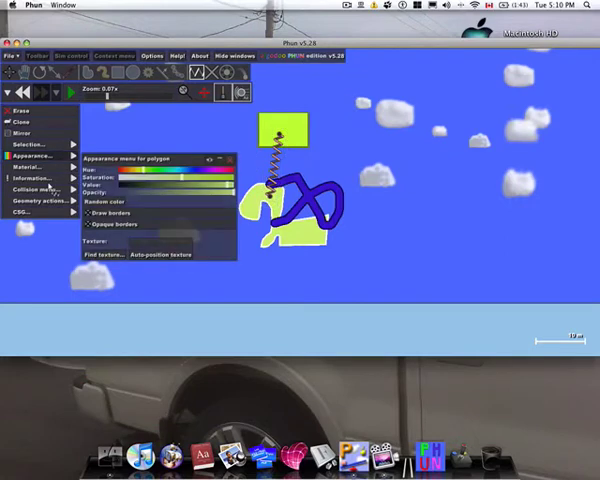
pyautogui.click(36, 188)
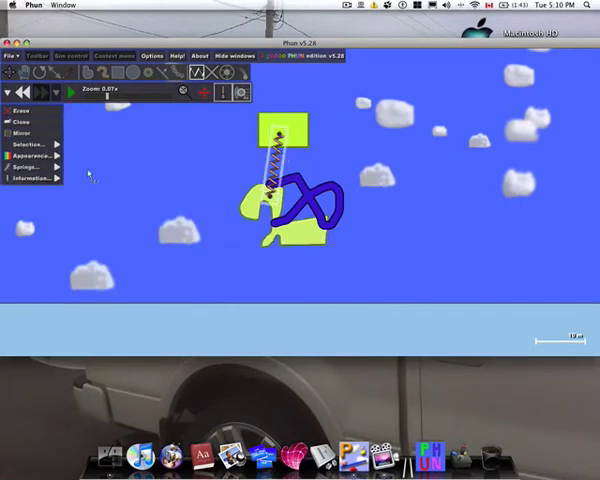
pyautogui.click(24, 168)
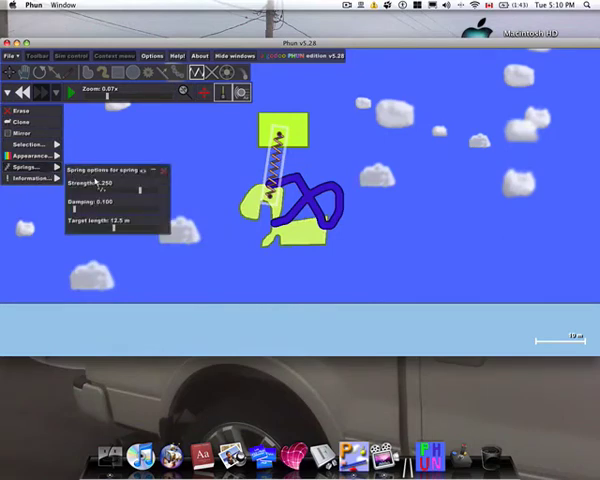
pyautogui.moveTo(96, 220)
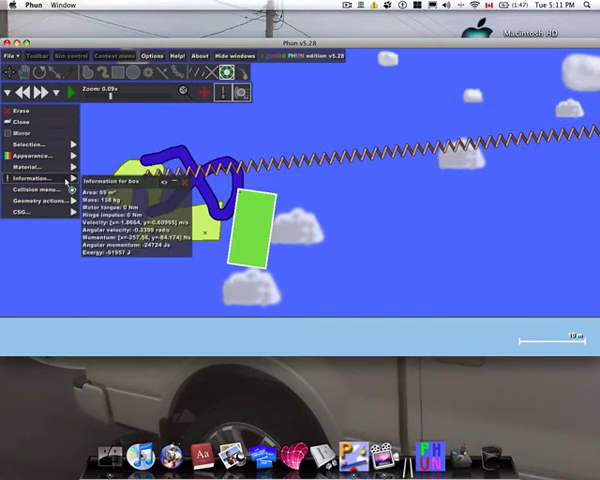
# Toggle the green rectangle's collision group checkboxes on and off from its Collision groups menu
pyautogui.click(38, 188)
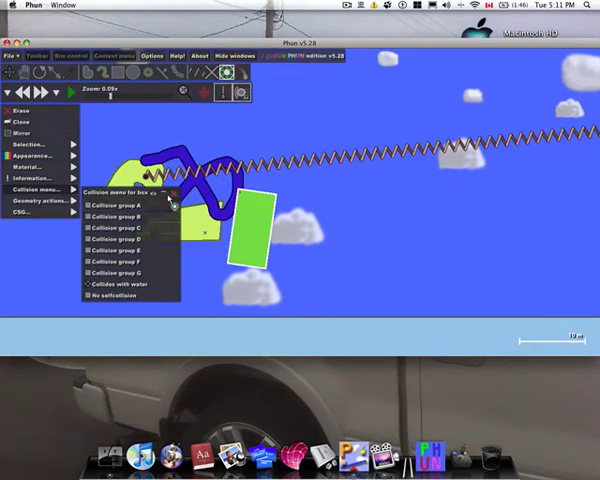
pyautogui.click(72, 92)
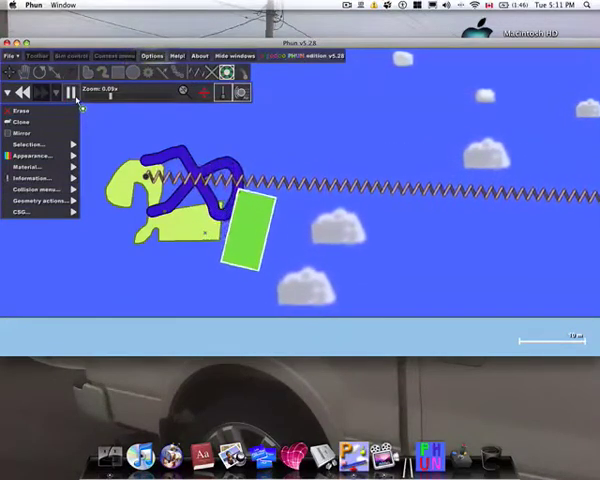
pyautogui.click(40, 188)
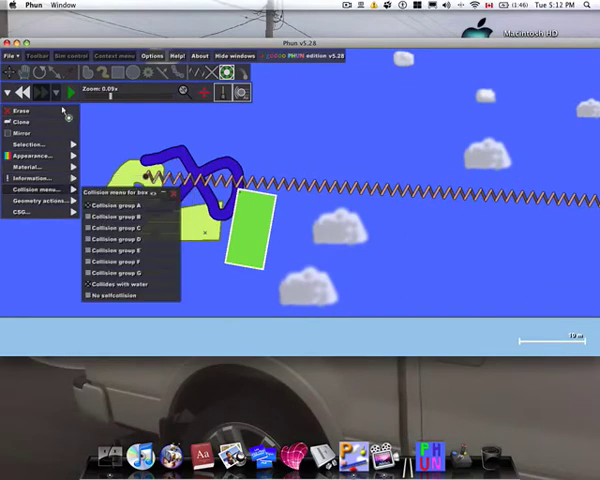
pyautogui.click(70, 92)
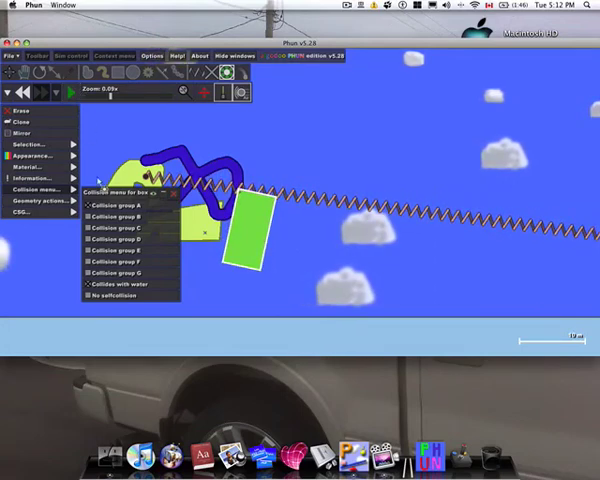
pyautogui.click(40, 200)
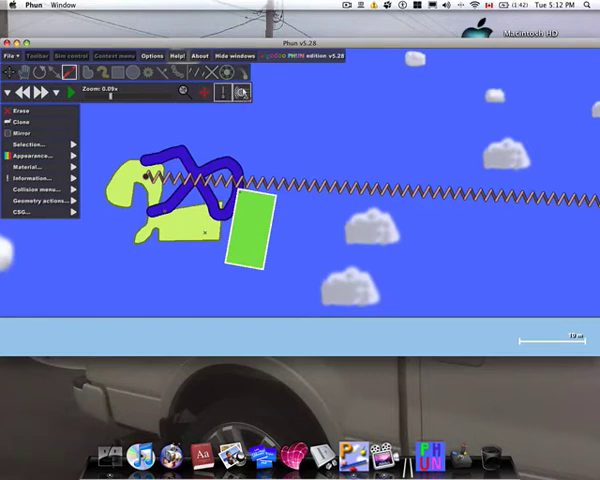
# Run the simulation so the hinged shapes and rectangle settle against each other
pyautogui.click(148, 72)
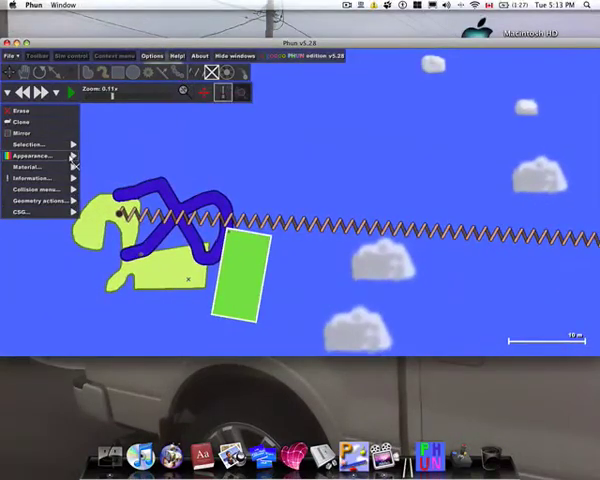
# Set the rectangle's colour to cyan via its Appearance slider
pyautogui.click(44, 156)
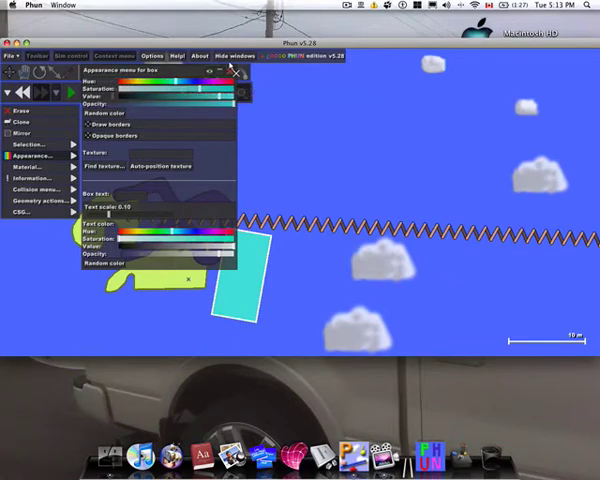
pyautogui.click(232, 72)
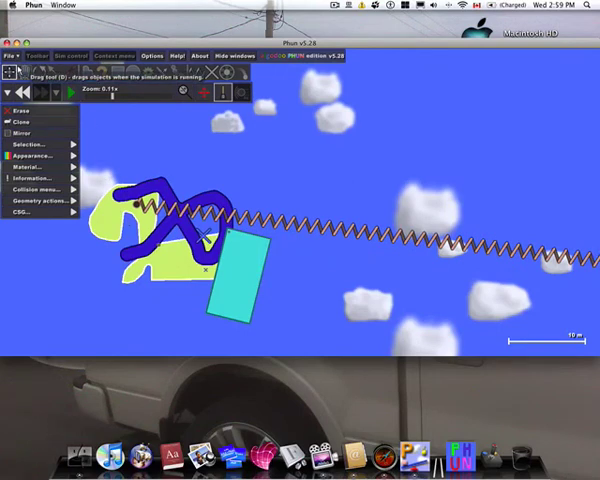
# Draw a pale blue square and select it with the rotate/scale tool to show its handles
pyautogui.click(72, 96)
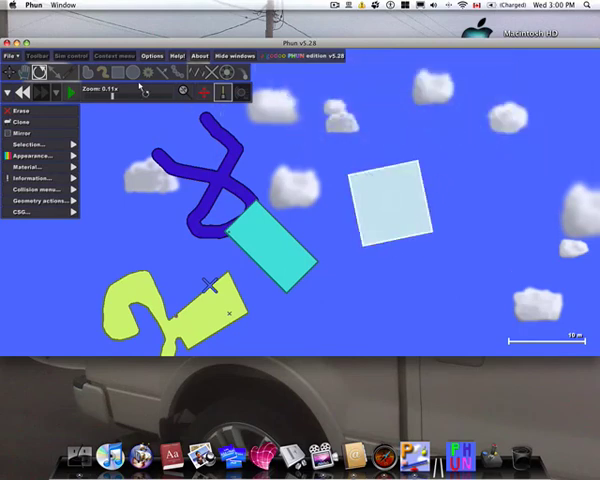
pyautogui.click(388, 208)
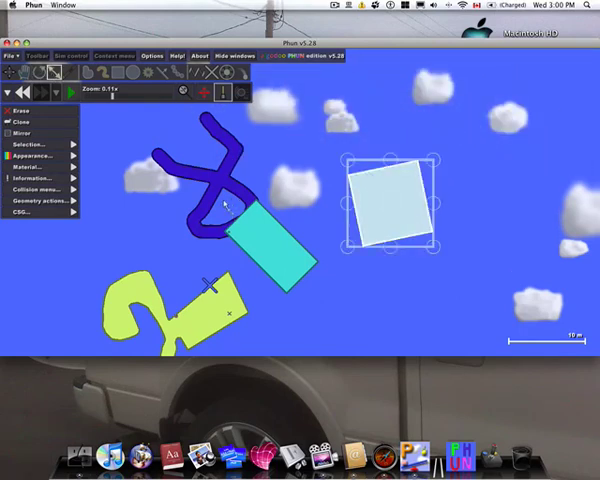